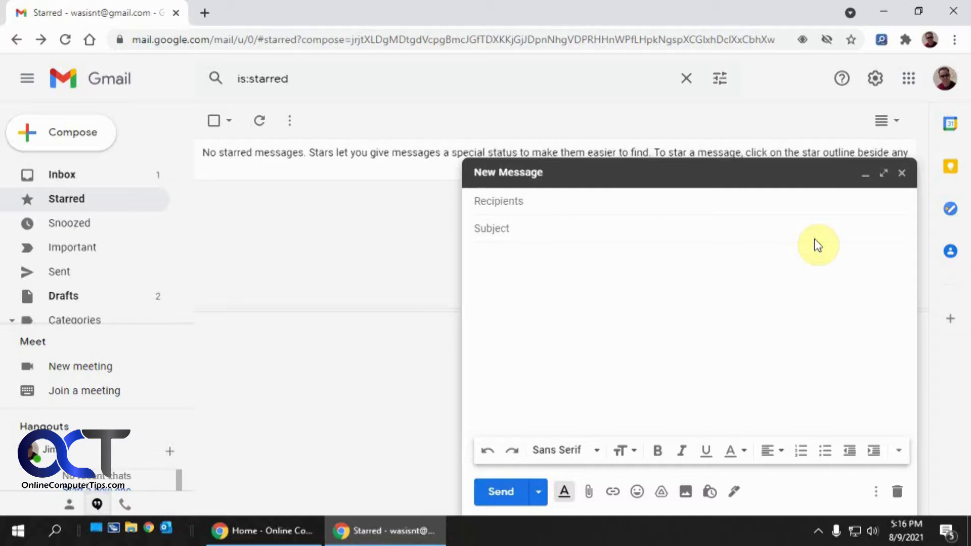
pyautogui.moveTo(655, 314)
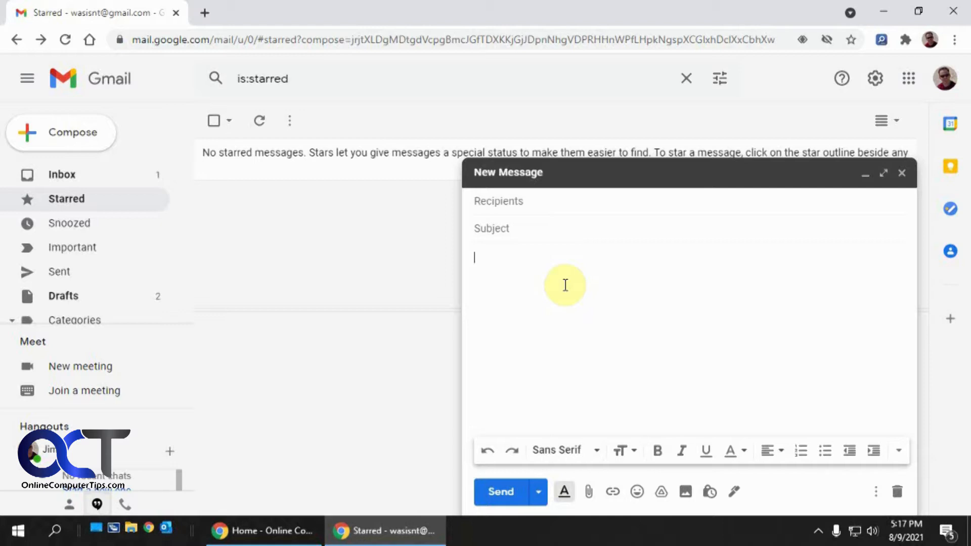
# Step: Write the draft about coming over tonight or another day, then open all settings
pyautogui.write('I think I w')
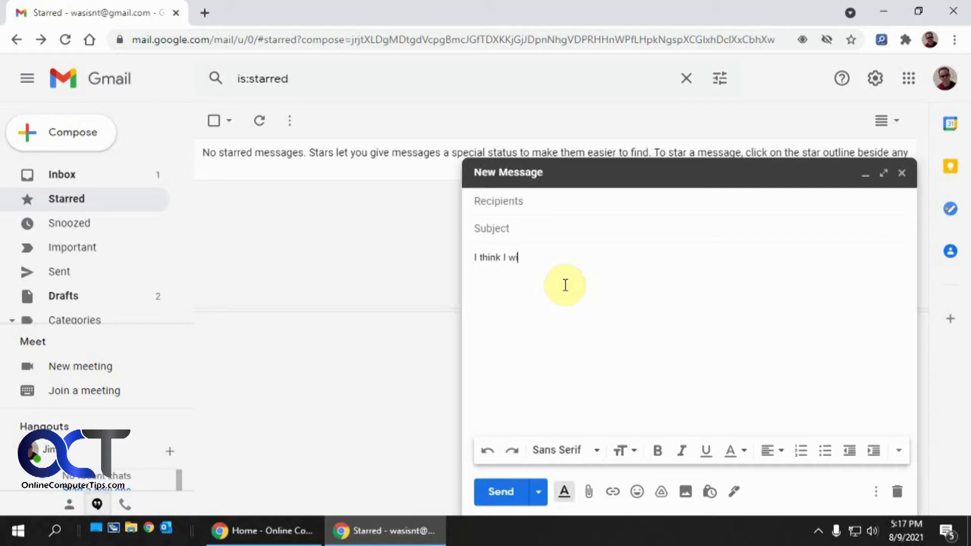
pyautogui.write('ill be coming ov')
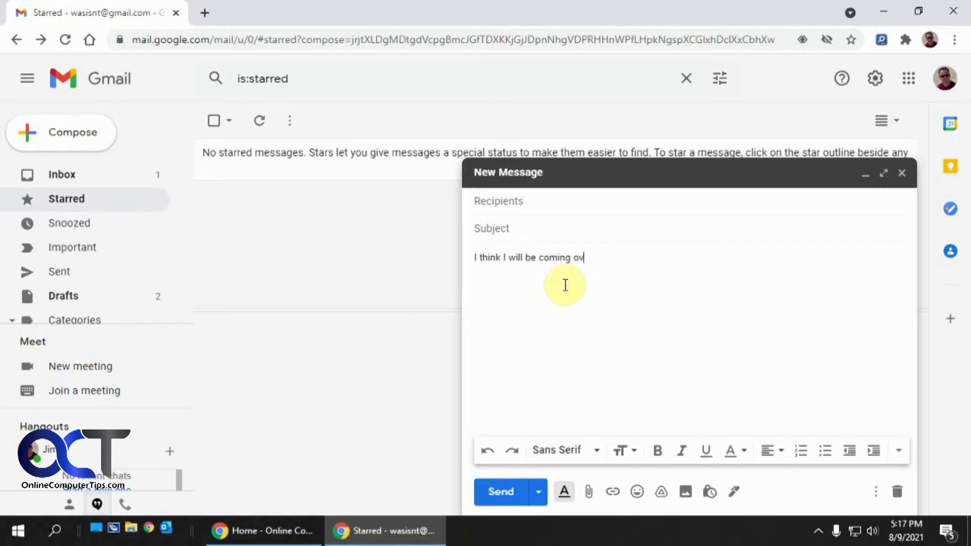
pyautogui.write('er tonight. What')
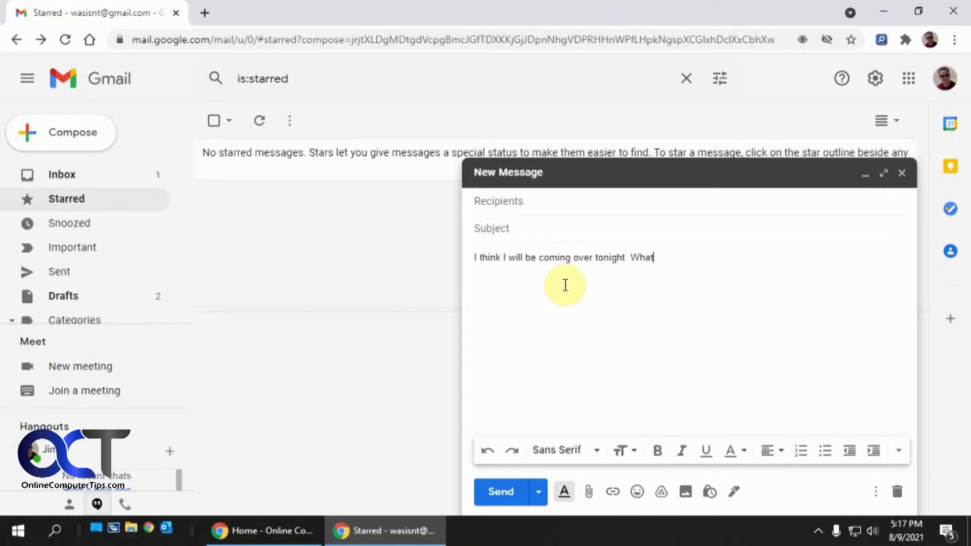
pyautogui.write('time works for you?')
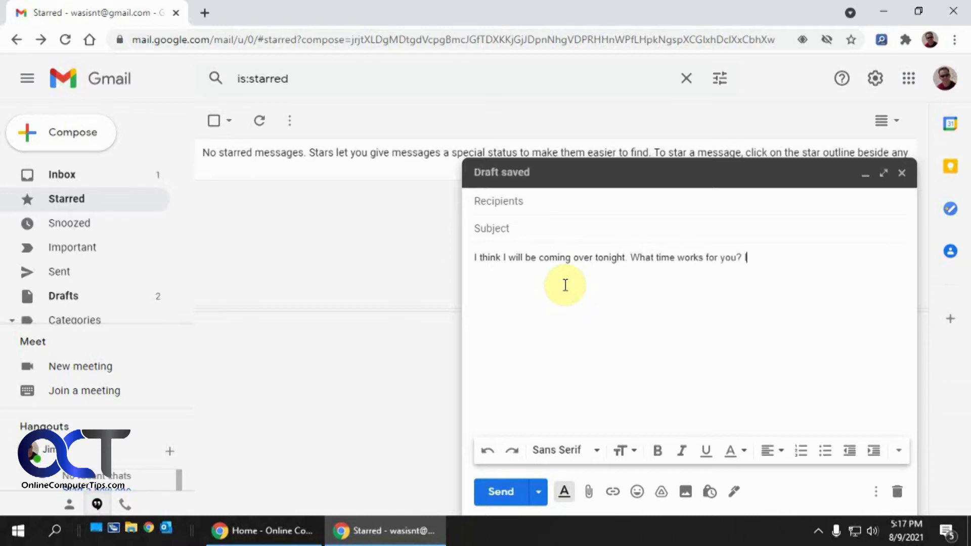
pyautogui.write('If not')
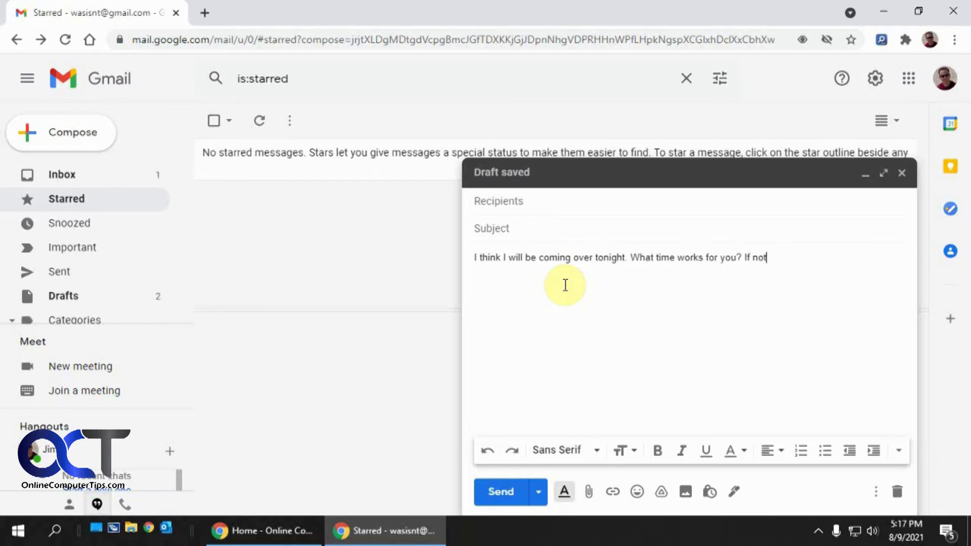
pyautogui.write('then I can see you')
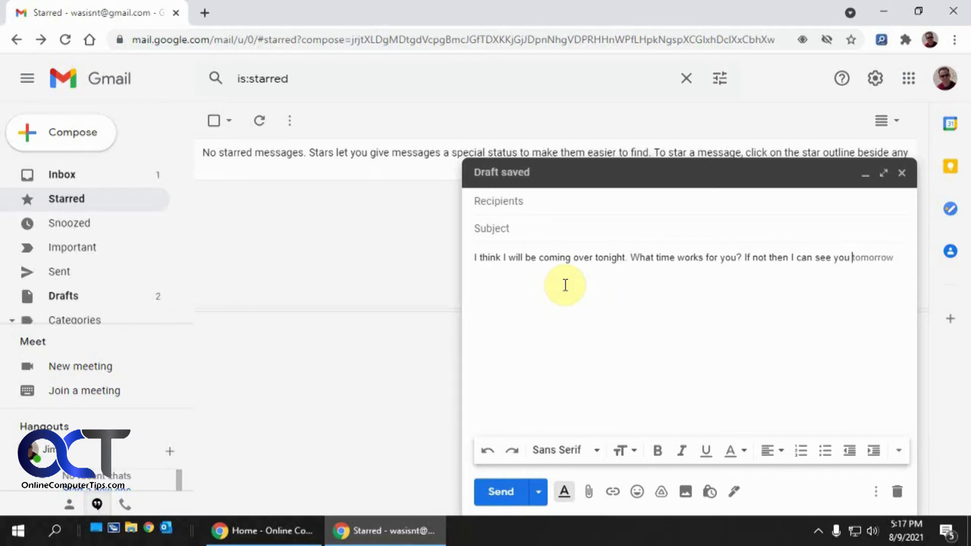
pyautogui.write('Mod')
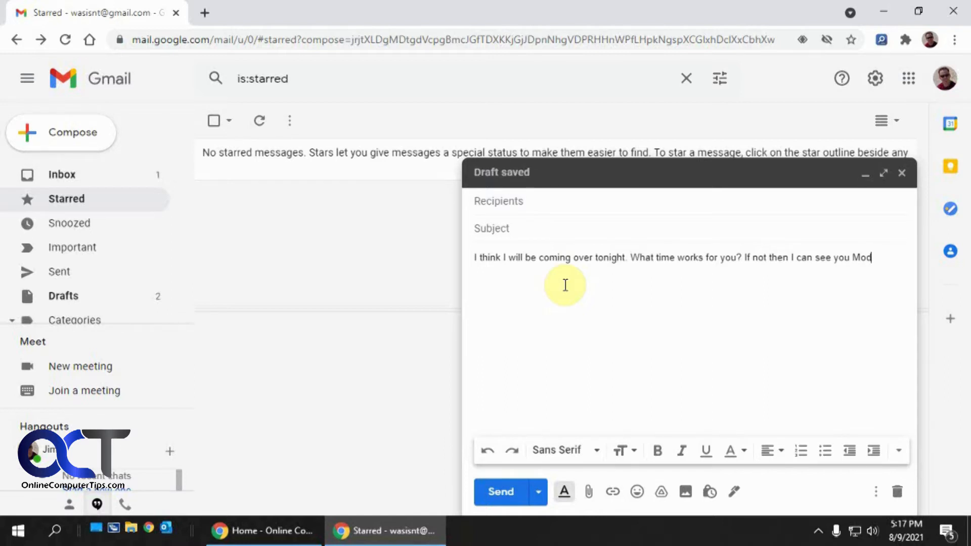
pyautogui.write('day')
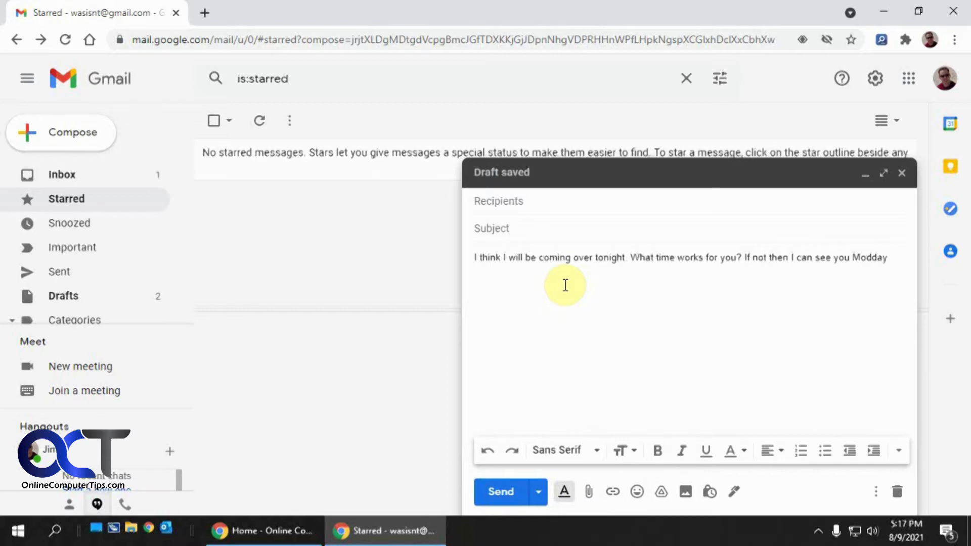
pyautogui.press('Backspace')
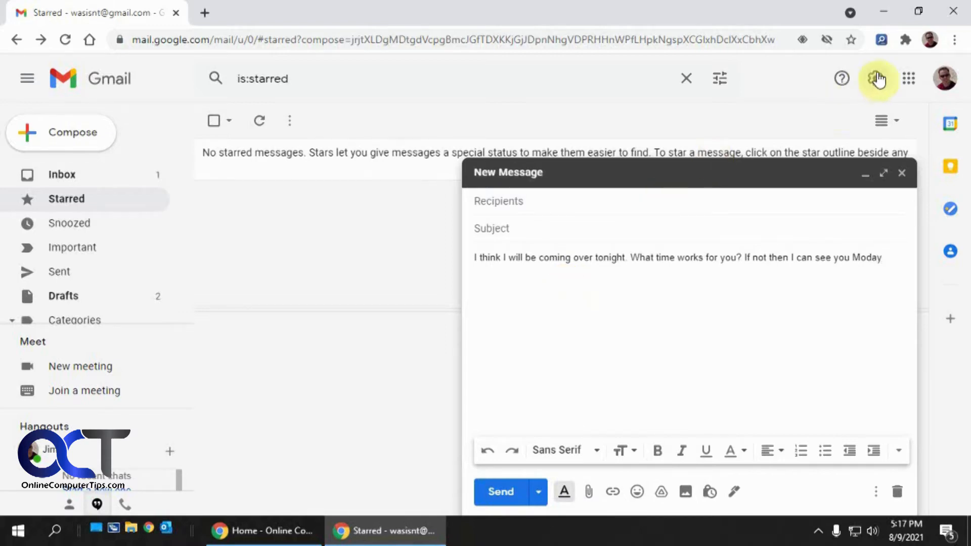
pyautogui.click(878, 79)
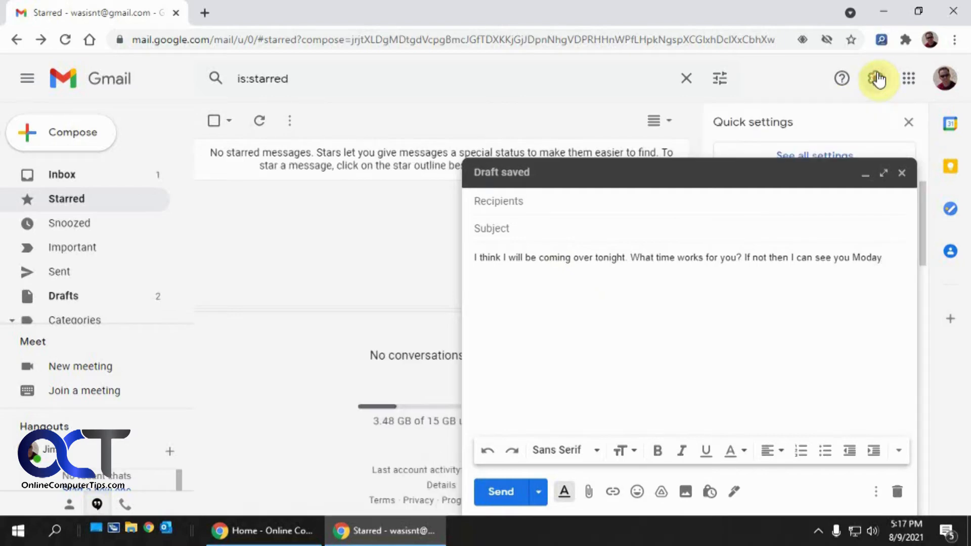
pyautogui.moveTo(857, 153)
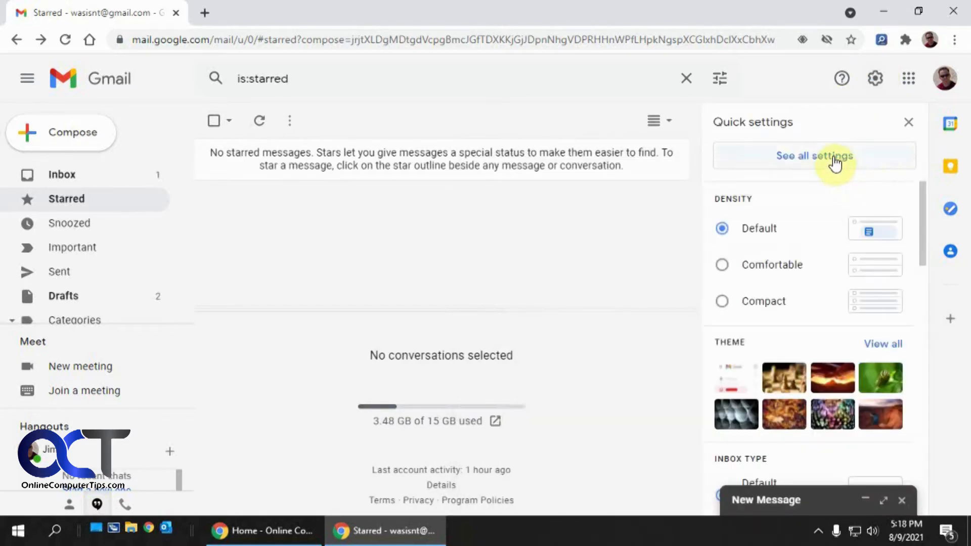
pyautogui.click(814, 156)
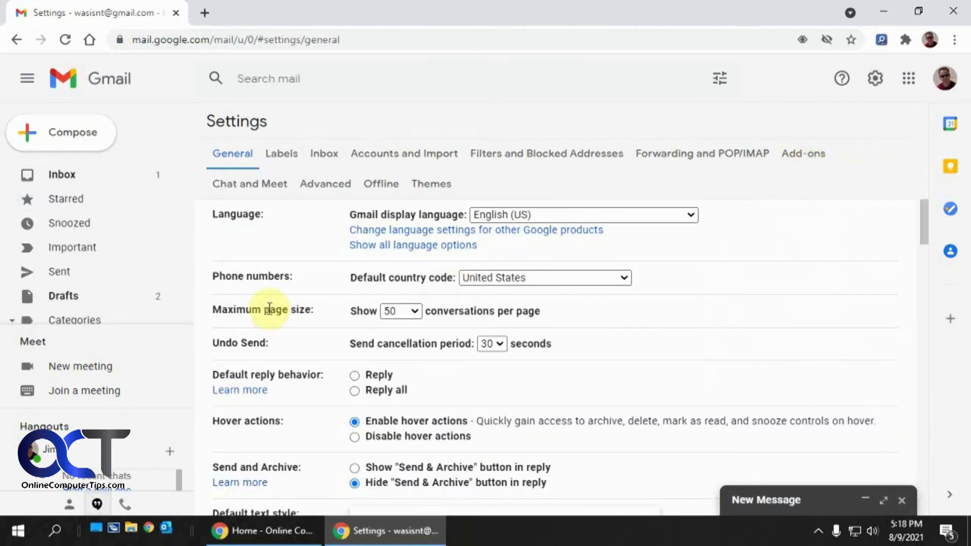
# Step: Scroll down through the General settings past Smart Compose to the bottom
pyautogui.scroll(-3)
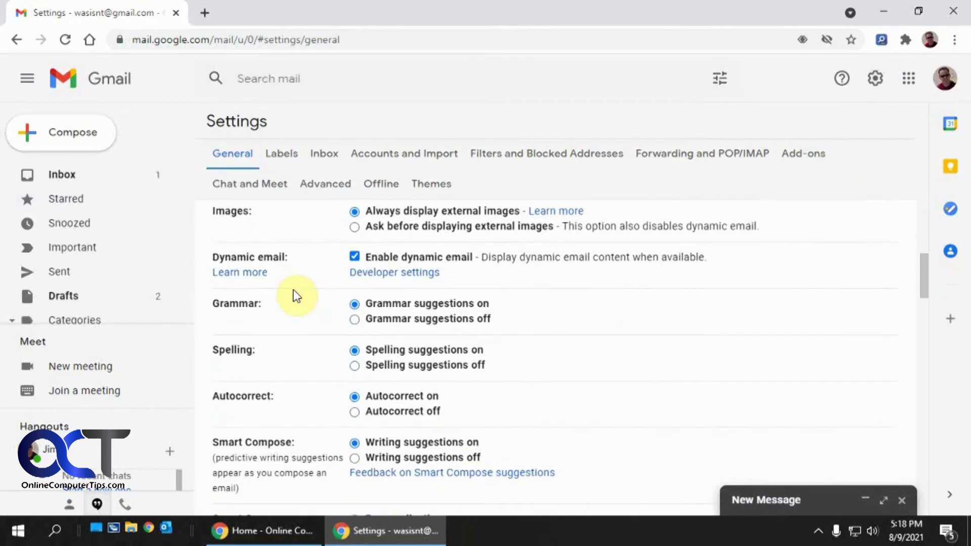
pyautogui.scroll(-3)
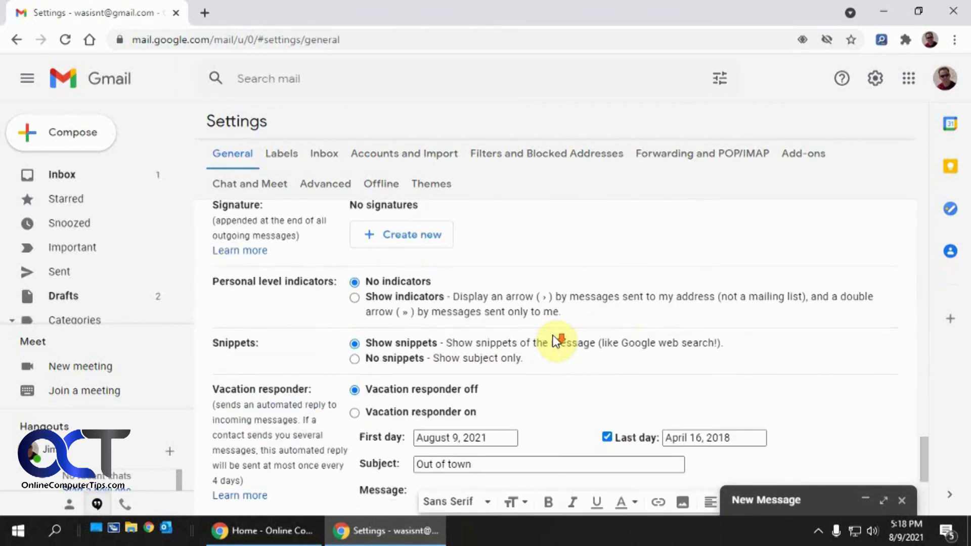
pyautogui.scroll(-3)
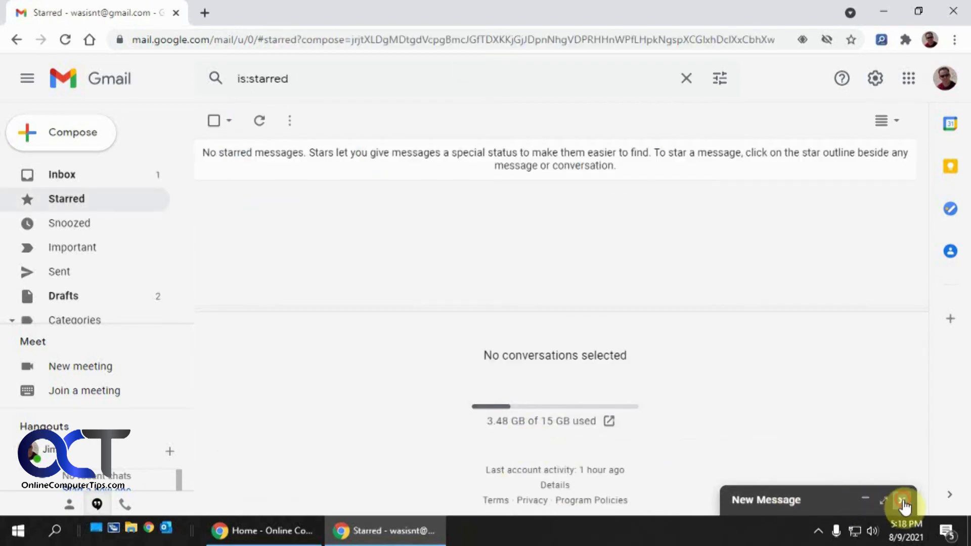
# Step: Compose a new message: 'I was thinking of coming over. What time works for you? I can also come over to'
pyautogui.click(901, 500)
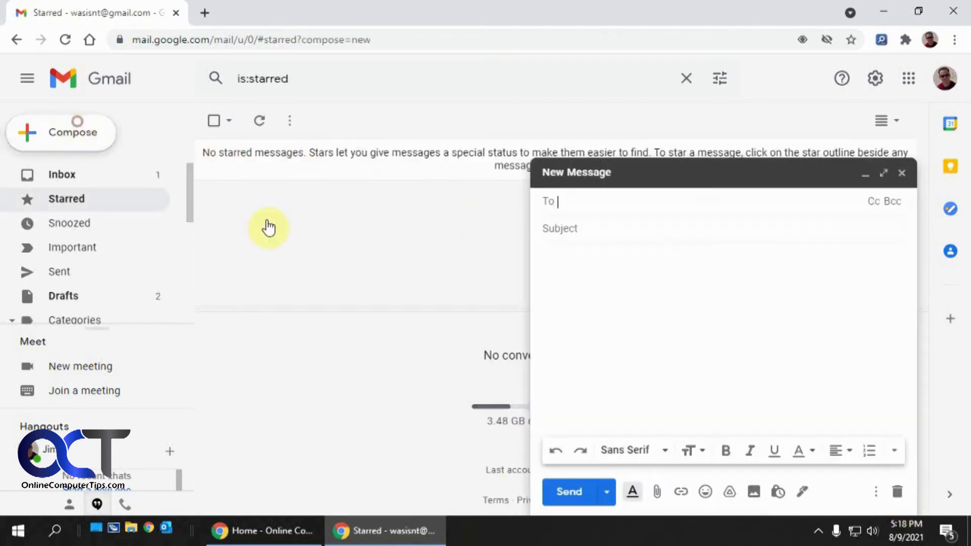
pyautogui.click(686, 270)
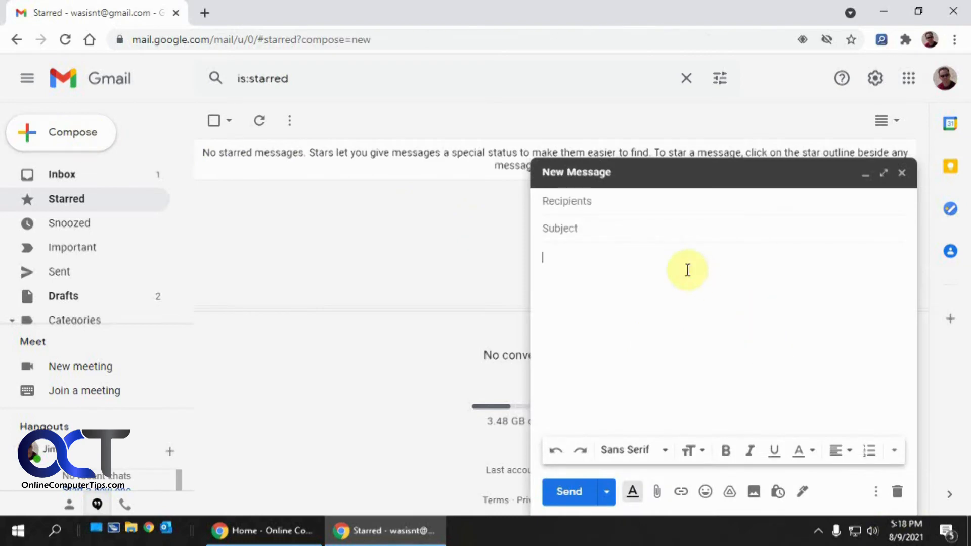
pyautogui.write('I was think')
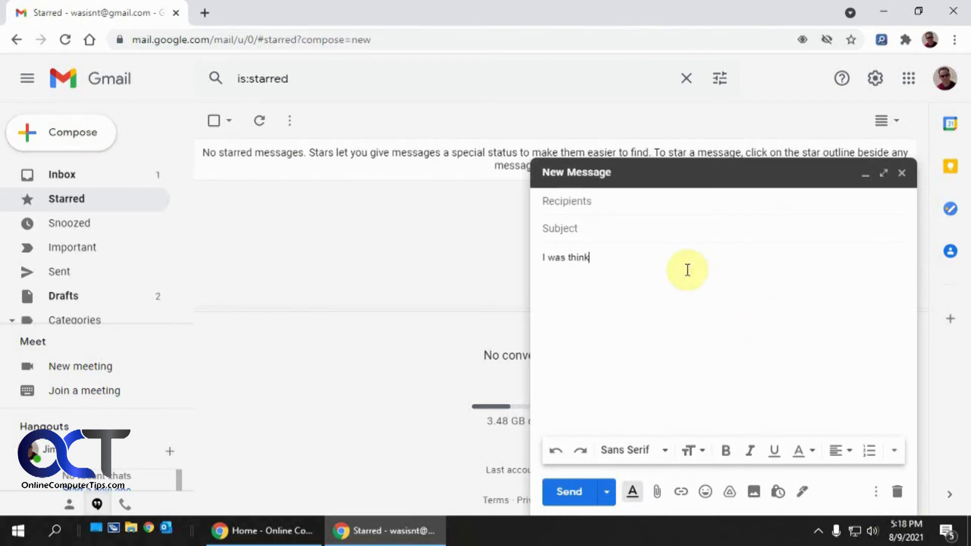
pyautogui.write('ing of coming')
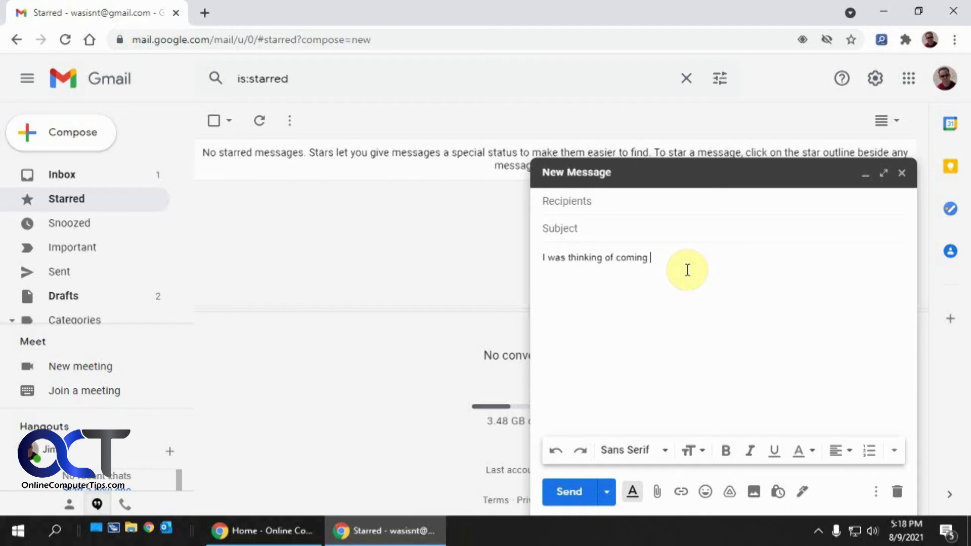
pyautogui.write('over What t')
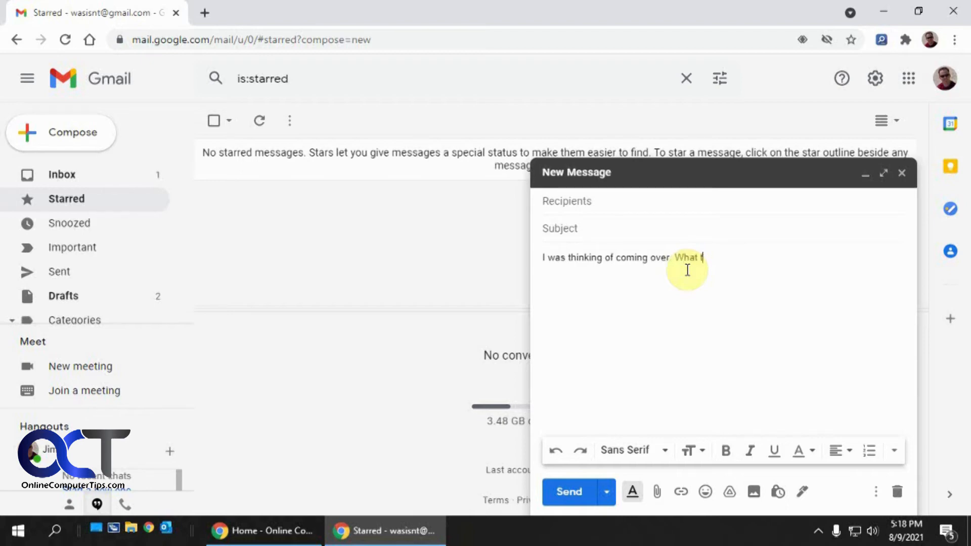
pyautogui.write('time works fo')
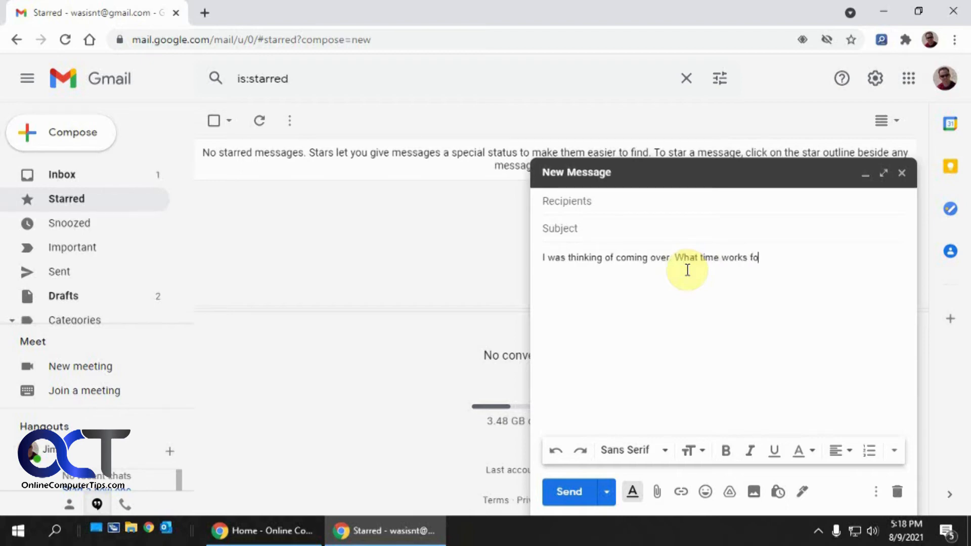
pyautogui.write('r you')
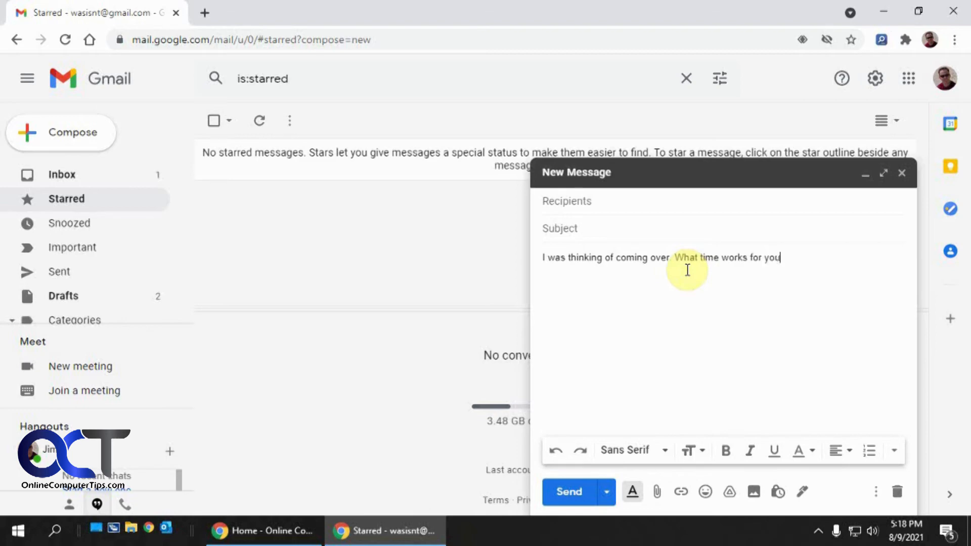
pyautogui.write('? I can a')
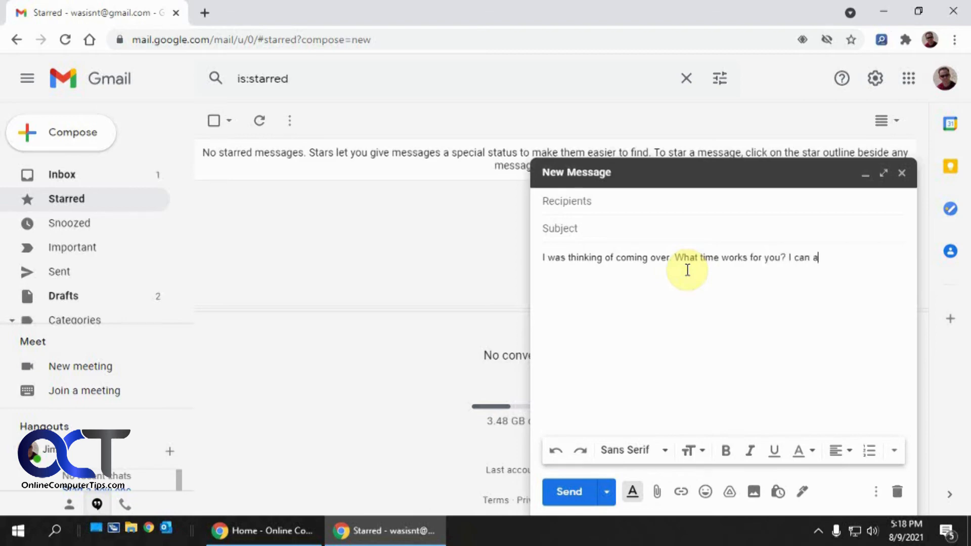
pyautogui.write('lso come over')
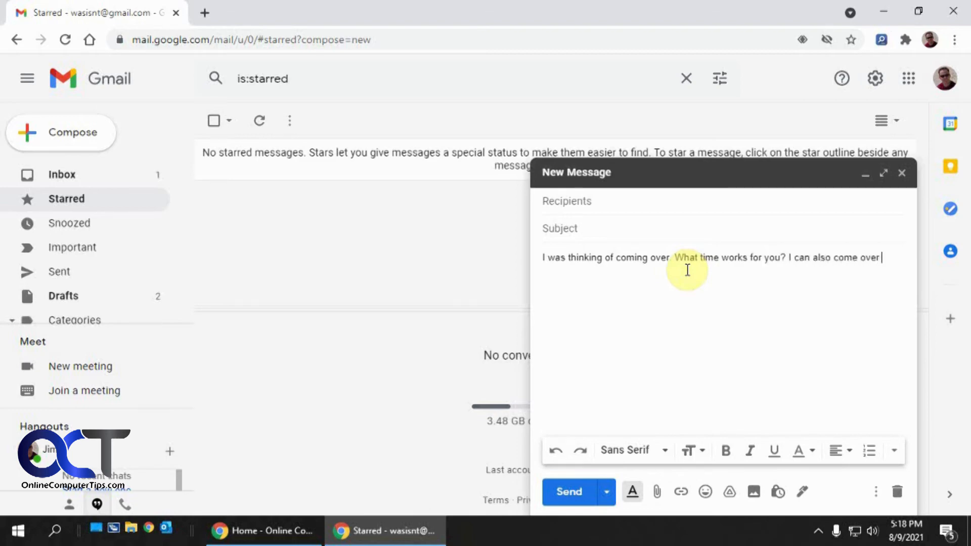
pyautogui.write('to')
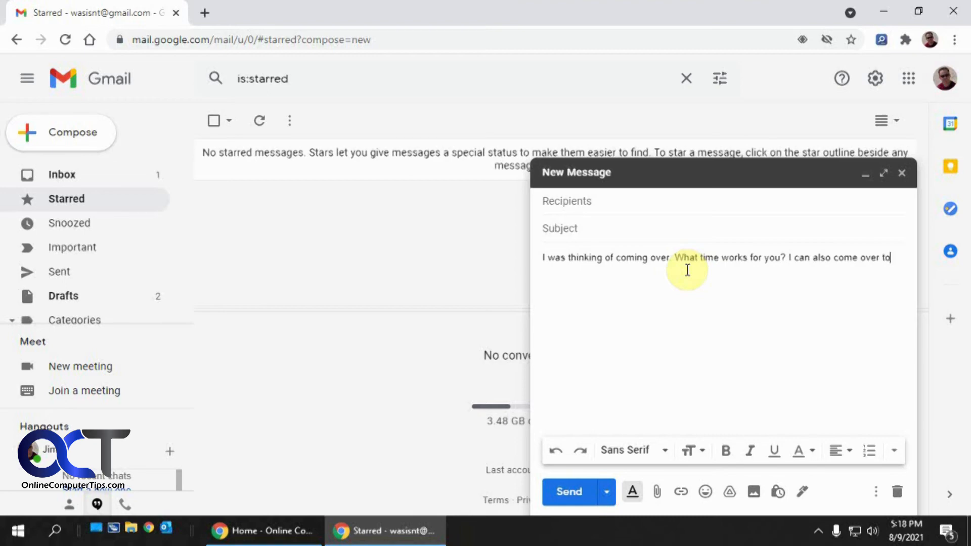
pyautogui.click(875, 79)
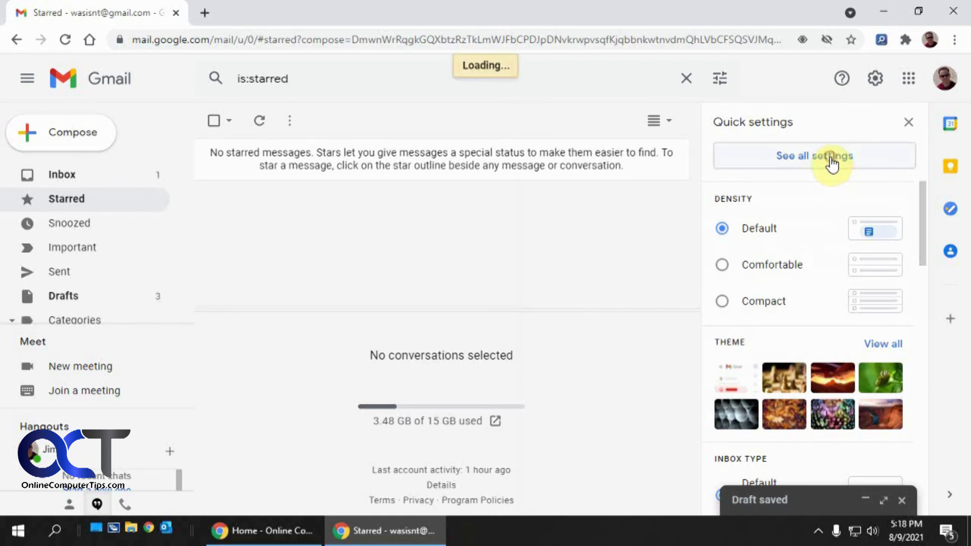
# Step: Open all settings and scroll the General tab to Smart Compose, shown as writing suggestions off
pyautogui.click(814, 155)
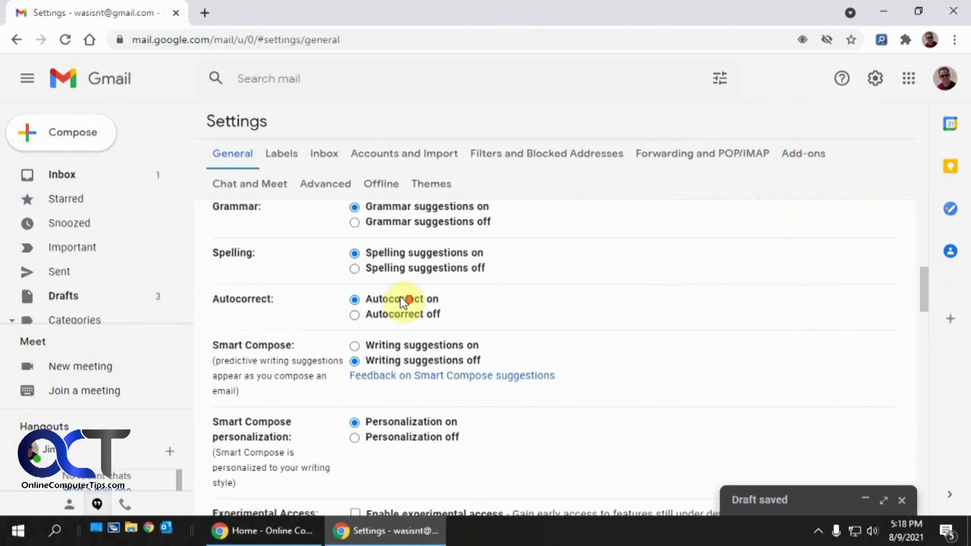
pyautogui.scroll(-3)
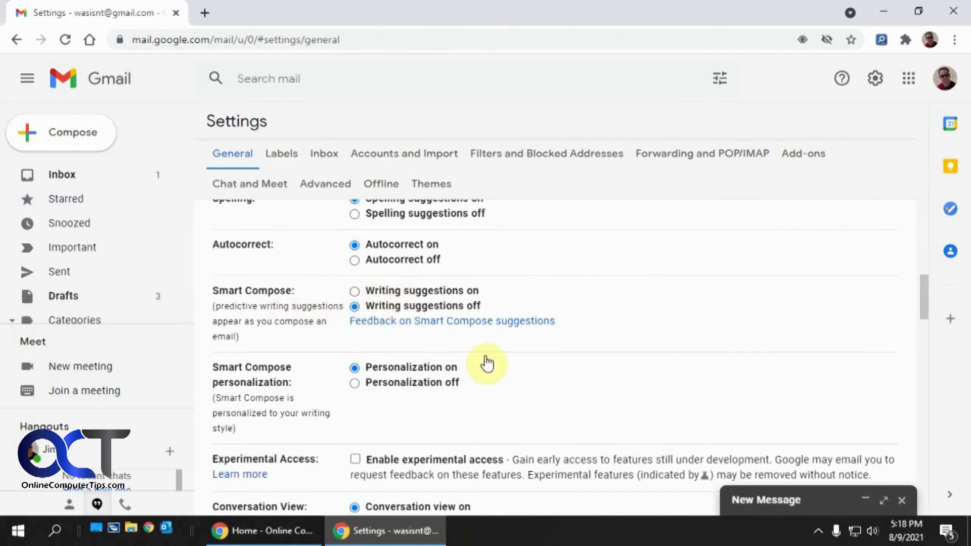
pyautogui.scroll(-3)
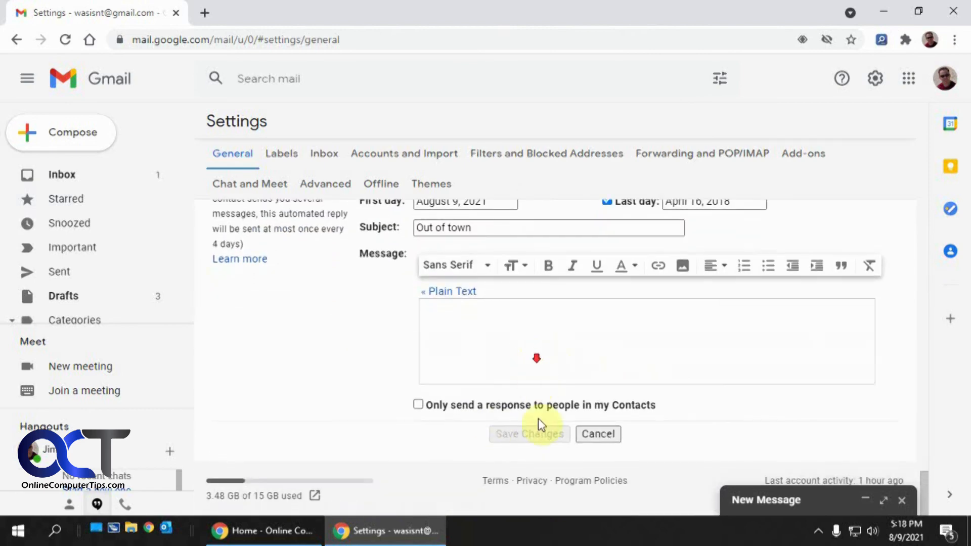
pyautogui.moveTo(543, 420)
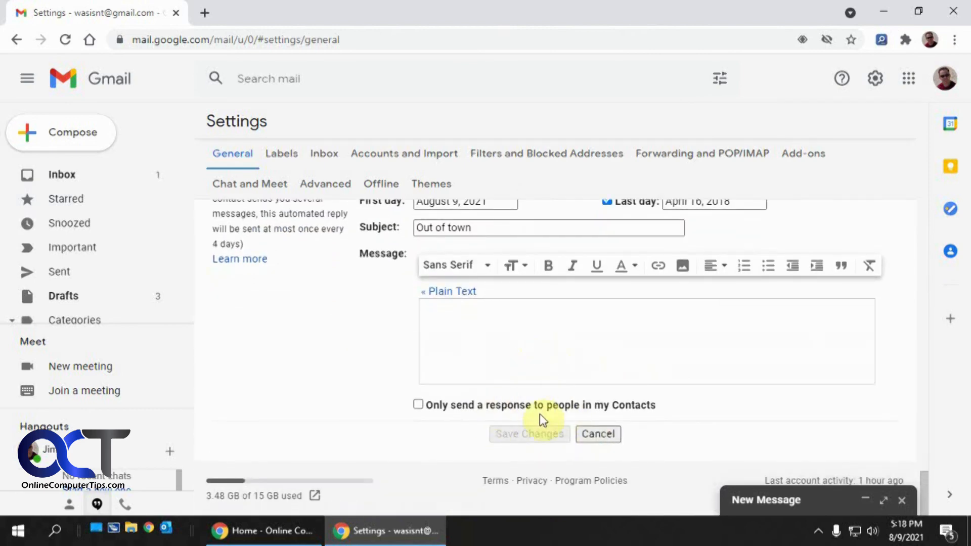
pyautogui.moveTo(654, 432)
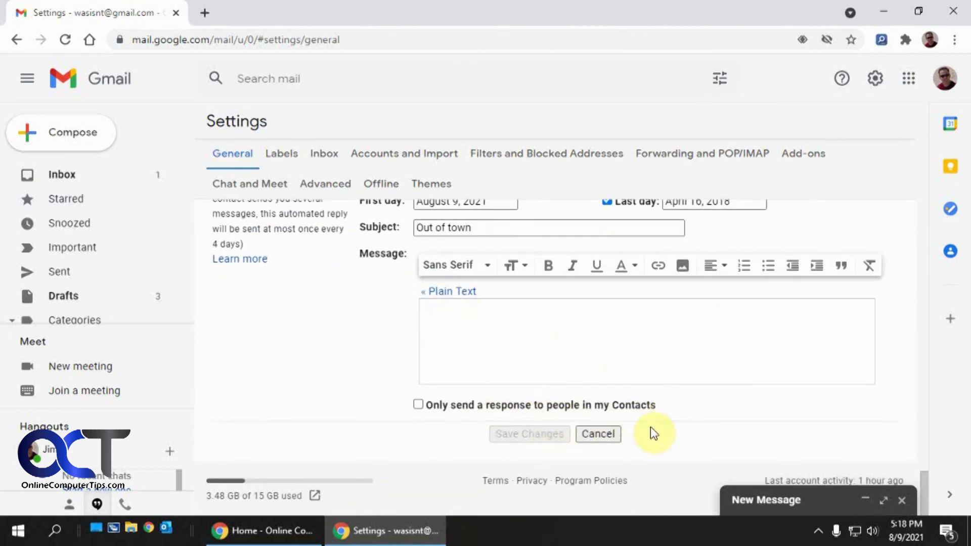
pyautogui.moveTo(668, 406)
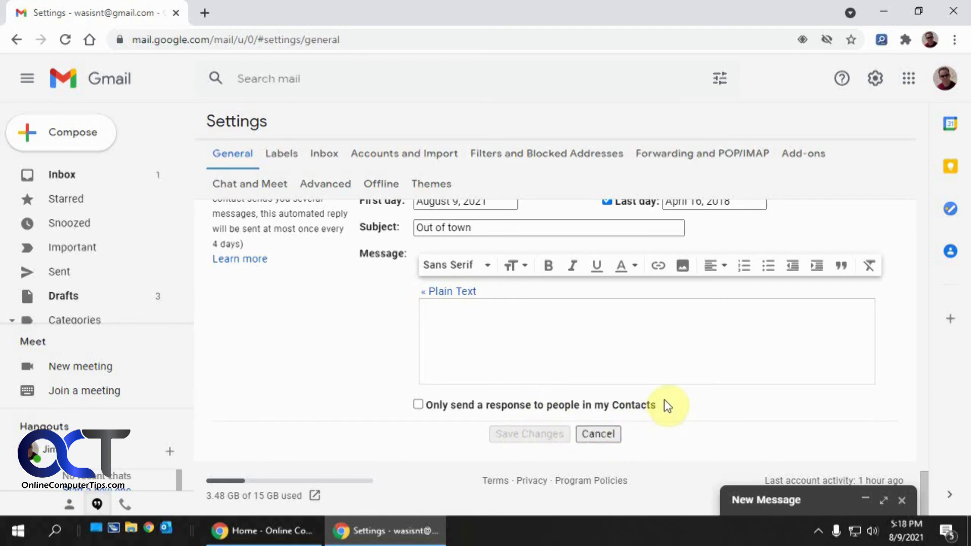